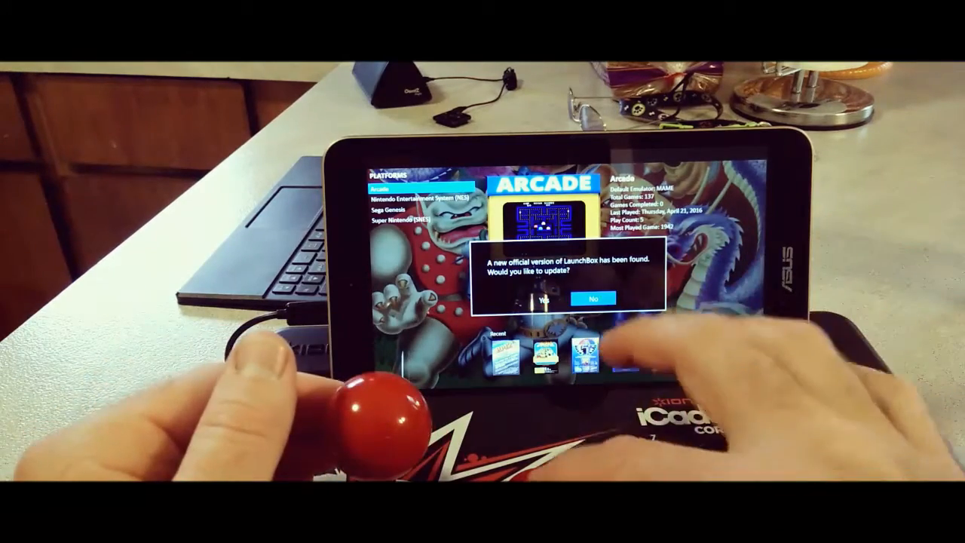
Decline the LaunchBox update offer, returning to the Arcade platform screen with recent games
{"action": "left_click", "coordinate": [593, 298]}
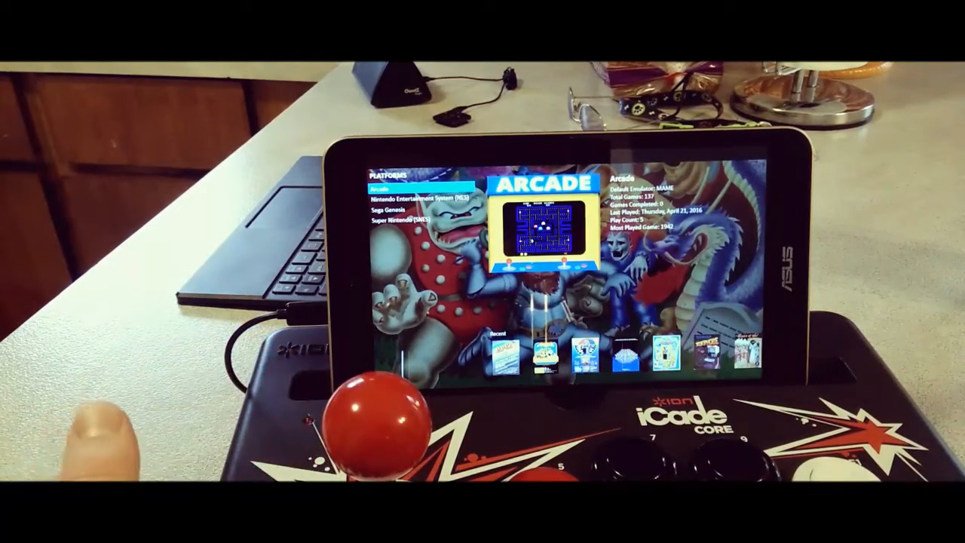